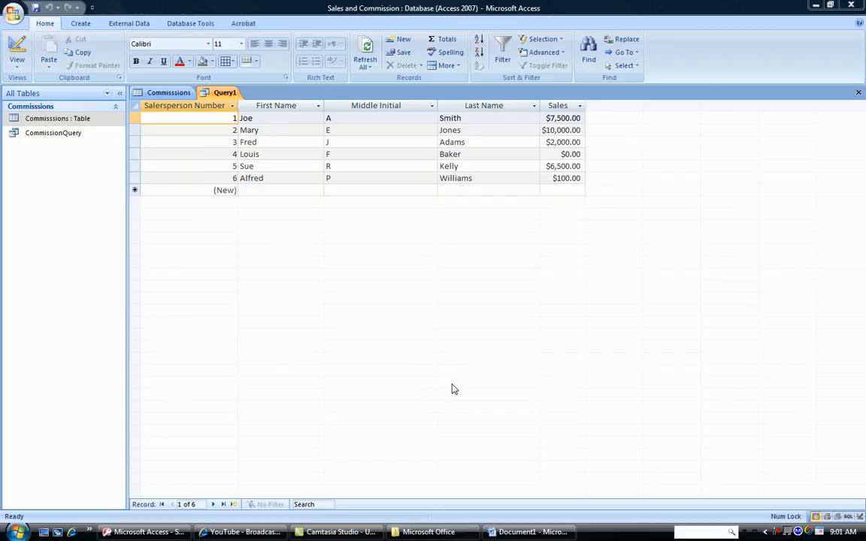
mouse_move(286, 205)
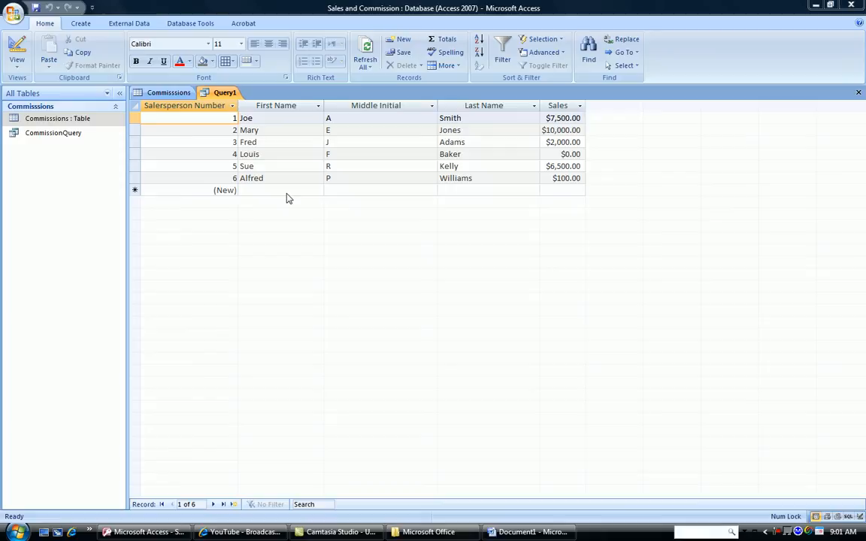
mouse_move(379, 282)
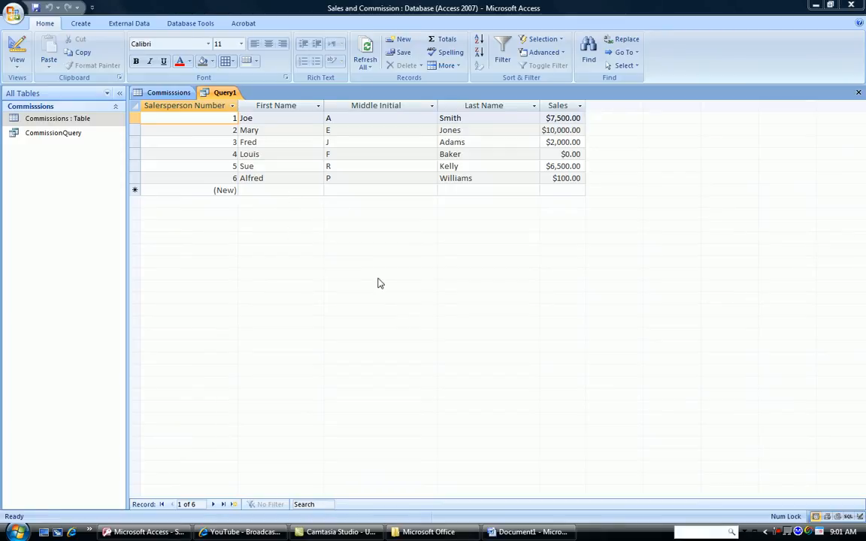
mouse_move(484, 198)
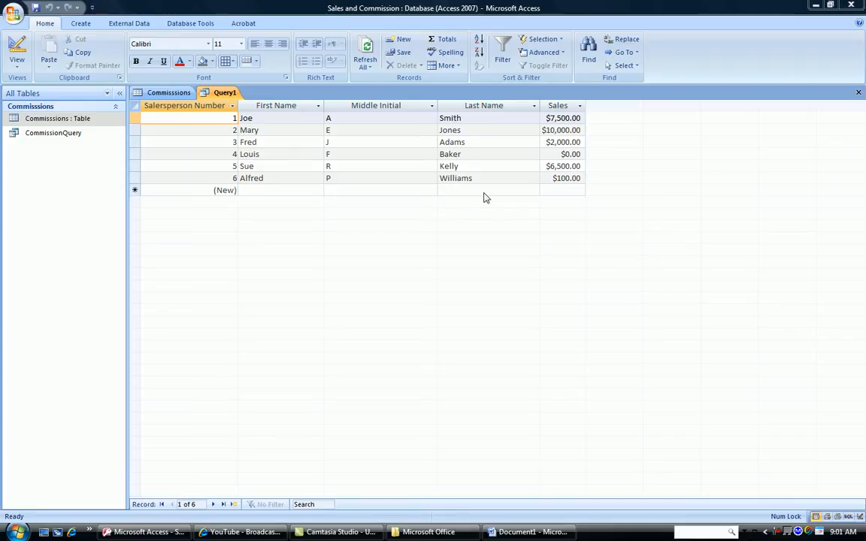
mouse_move(54, 315)
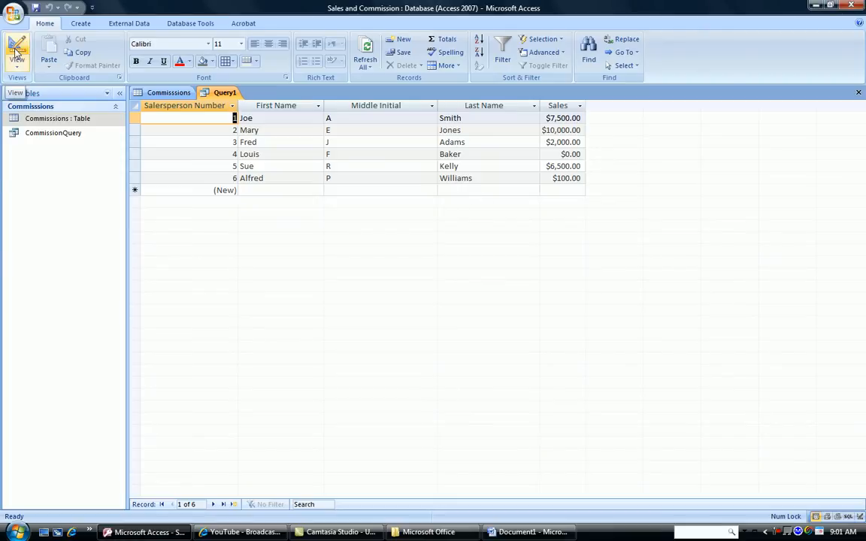
Step: Return to the query design and zoom into the next empty Field cell
click(17, 59)
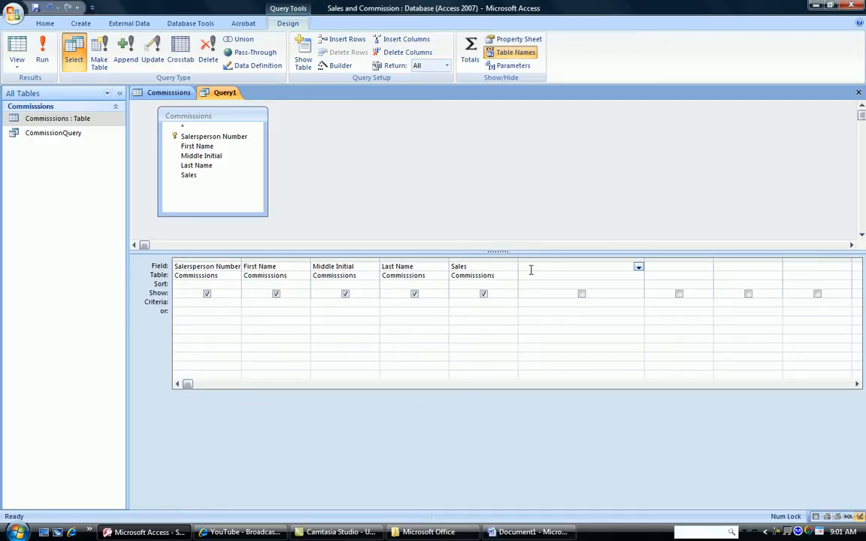
right_click(541, 266)
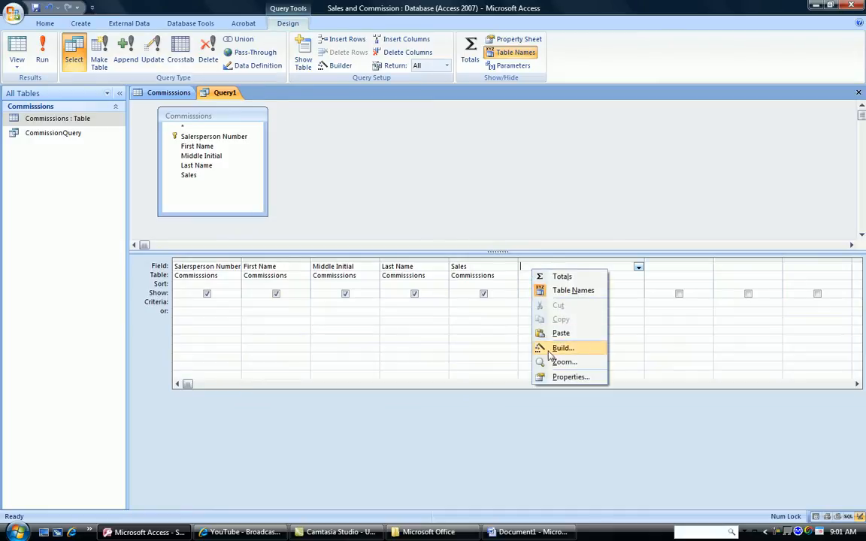
click(565, 361)
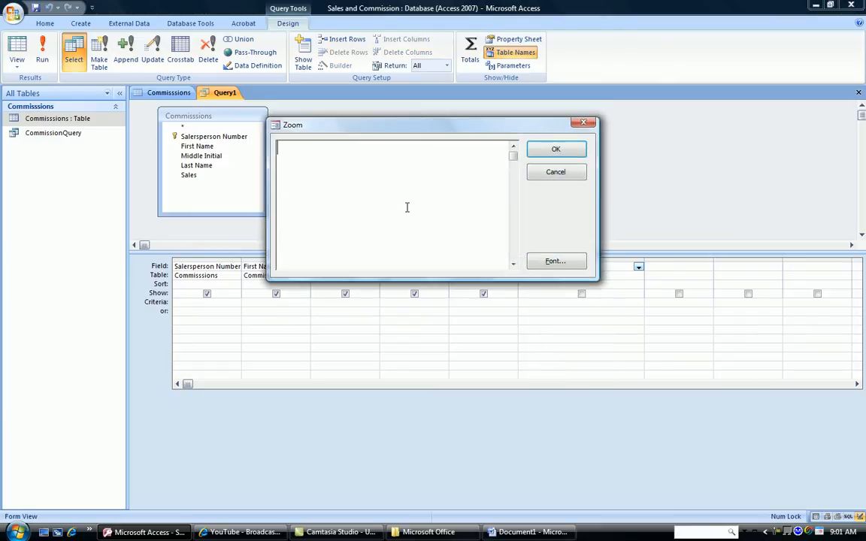
Step: Enter the expression Full name:[first name] & [last name]
text(F)
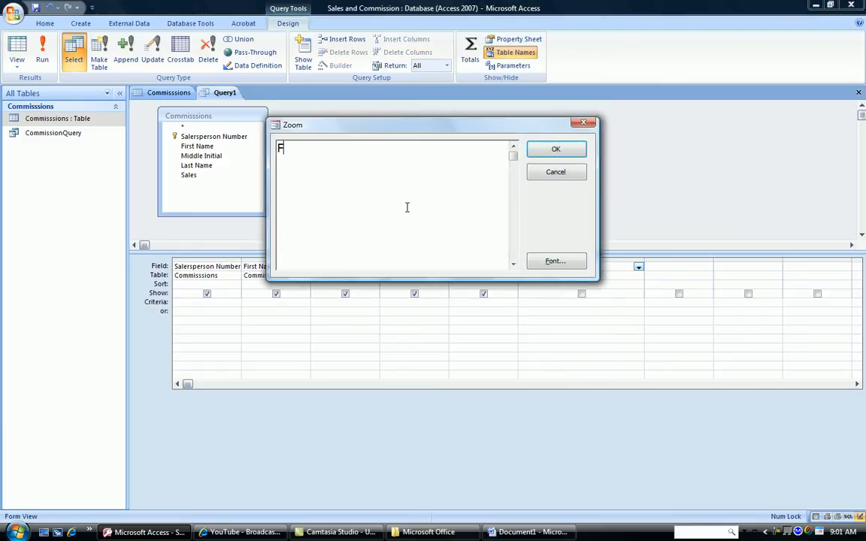
text(ull name:)
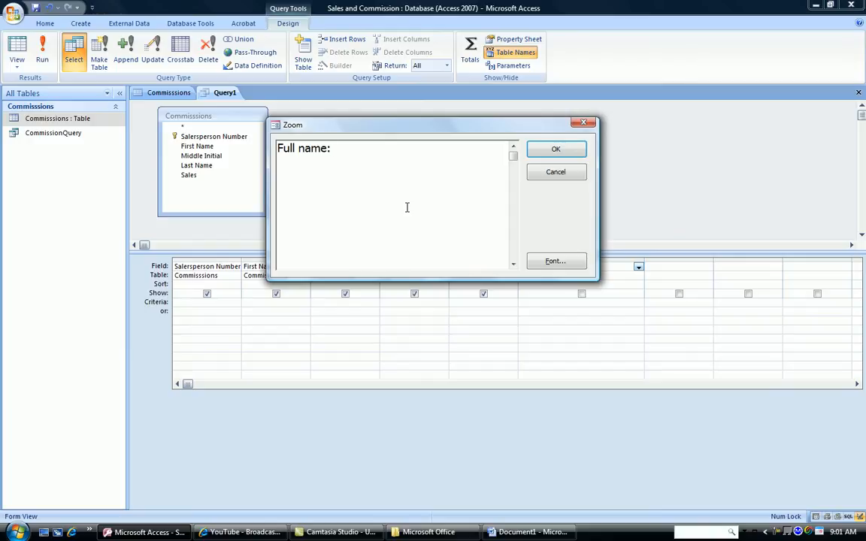
text([first n)
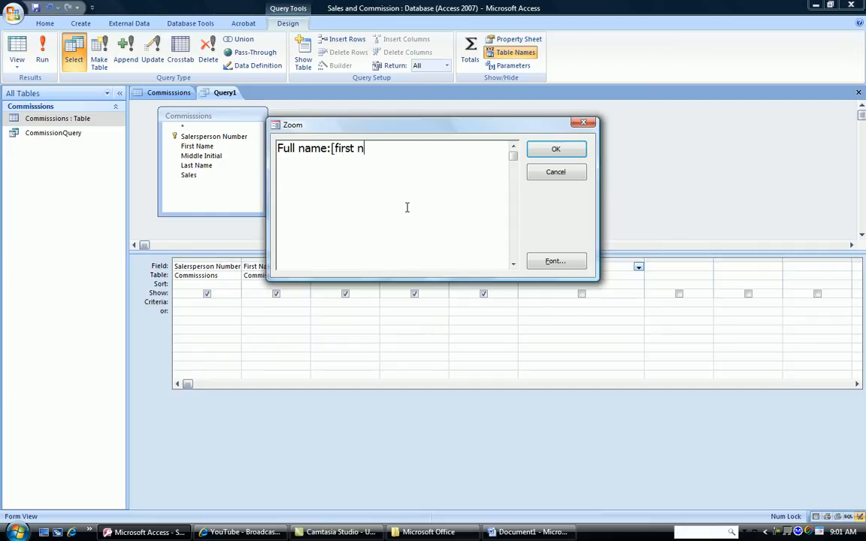
text(ame] &)
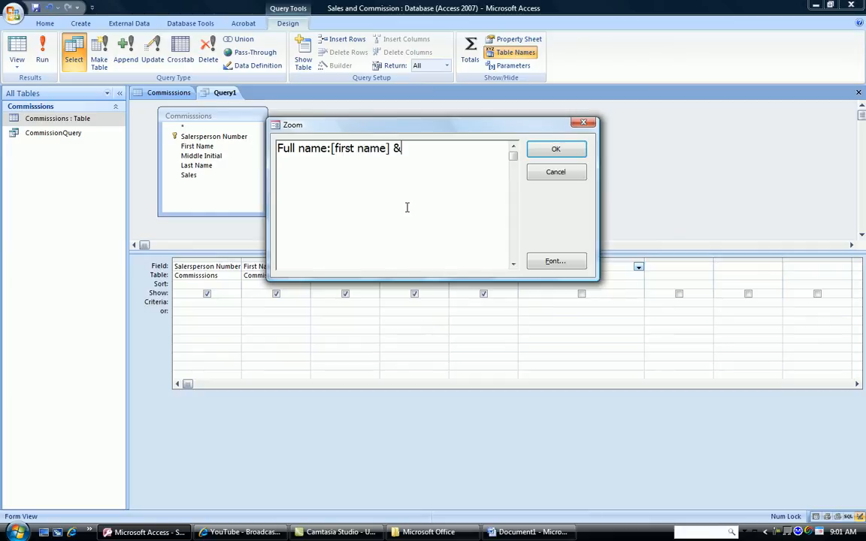
text([)
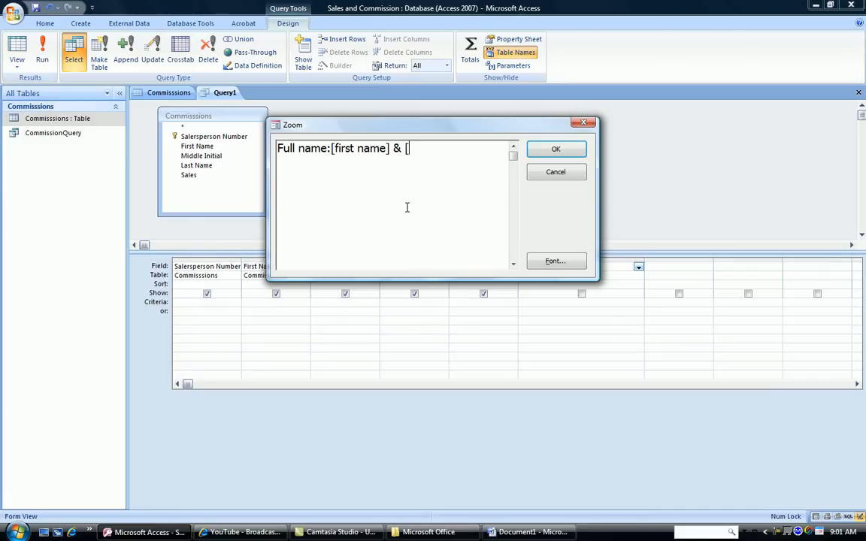
text(last nam)
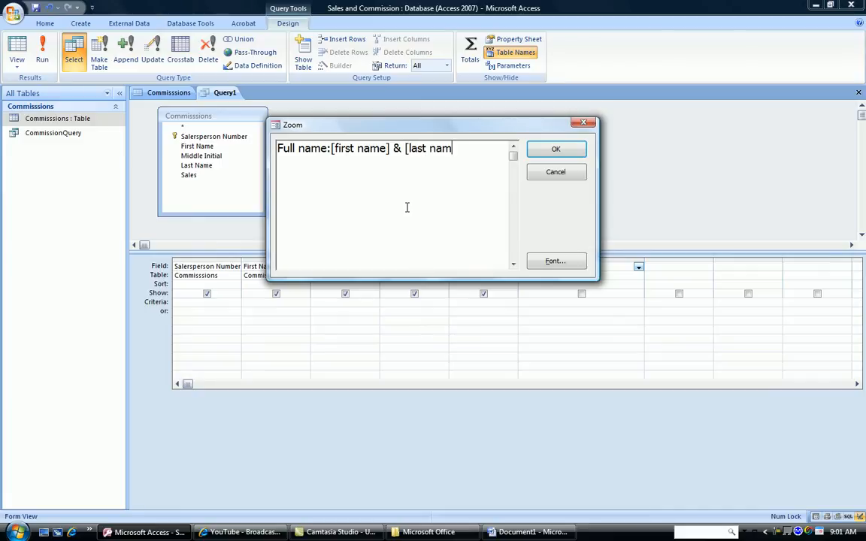
text(e])
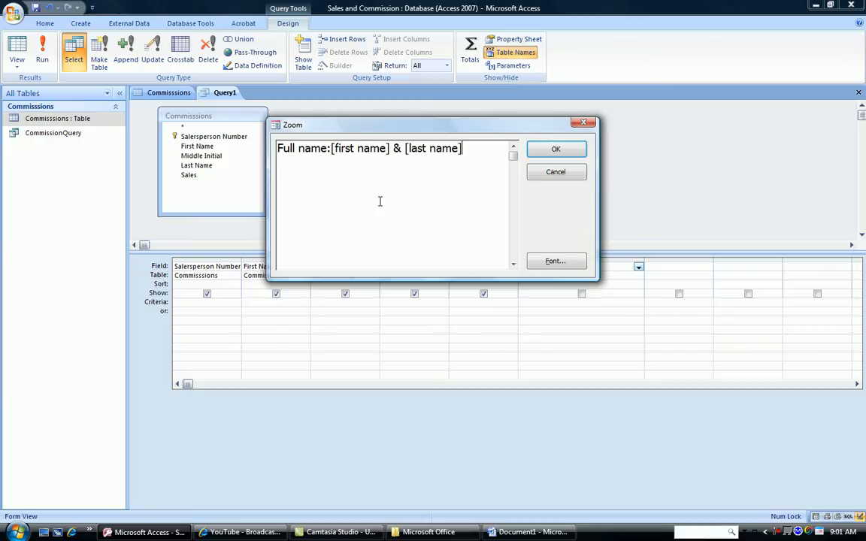
Step: Confirm the Full name expression in the Zoom box
click(556, 149)
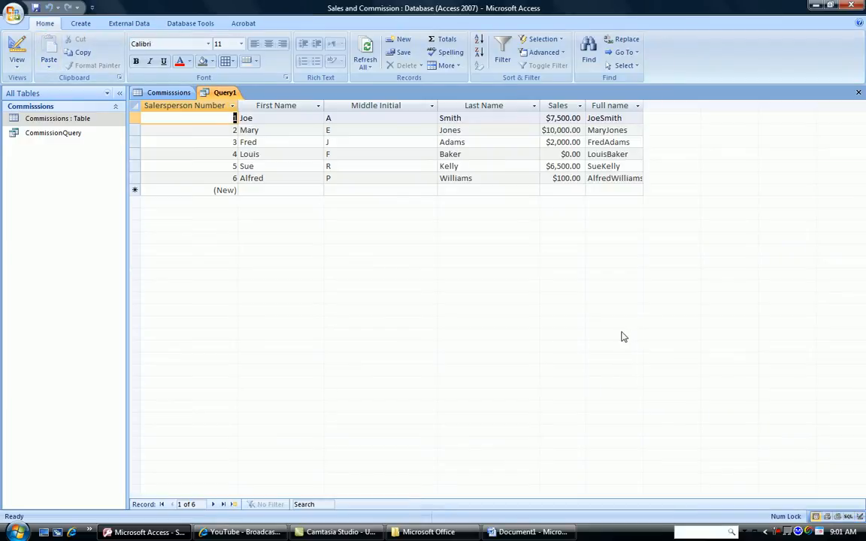
mouse_move(651, 120)
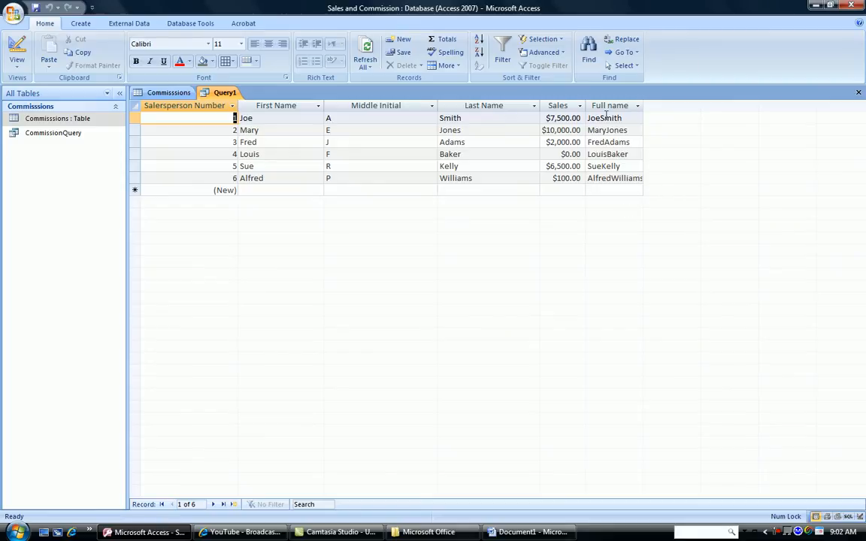
mouse_move(649, 130)
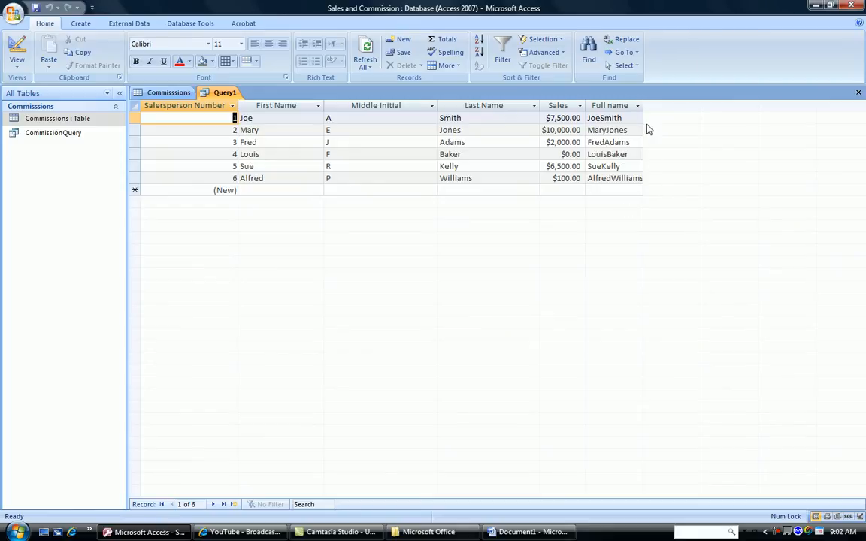
mouse_move(654, 171)
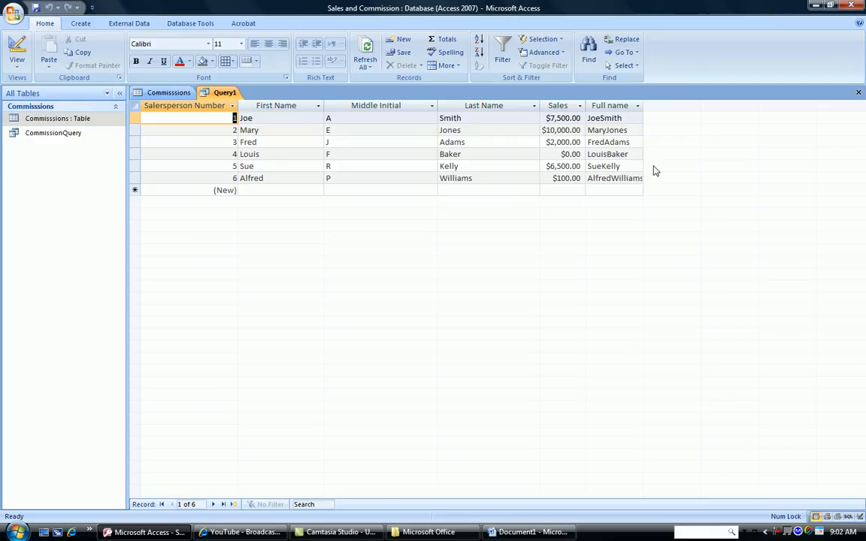
mouse_move(217, 247)
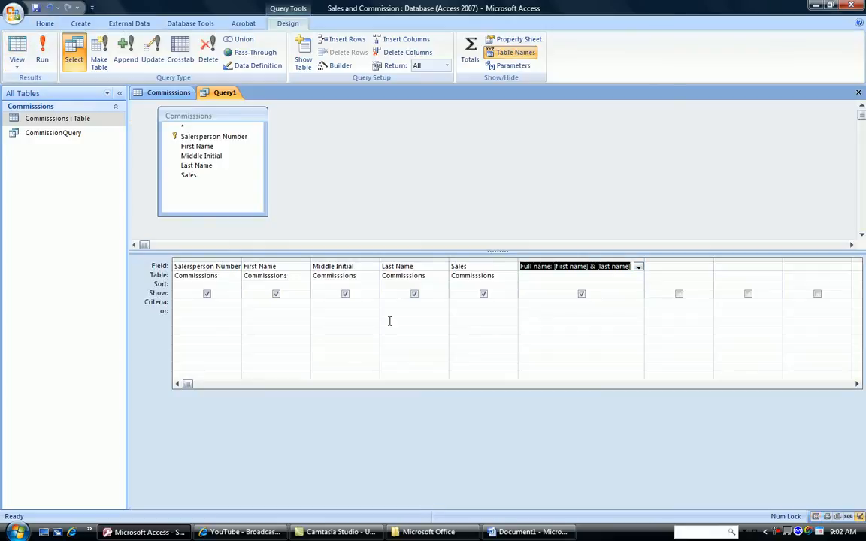
Step: Edit Full name to [first name] & " " & [last name] and confirm it
right_click(575, 266)
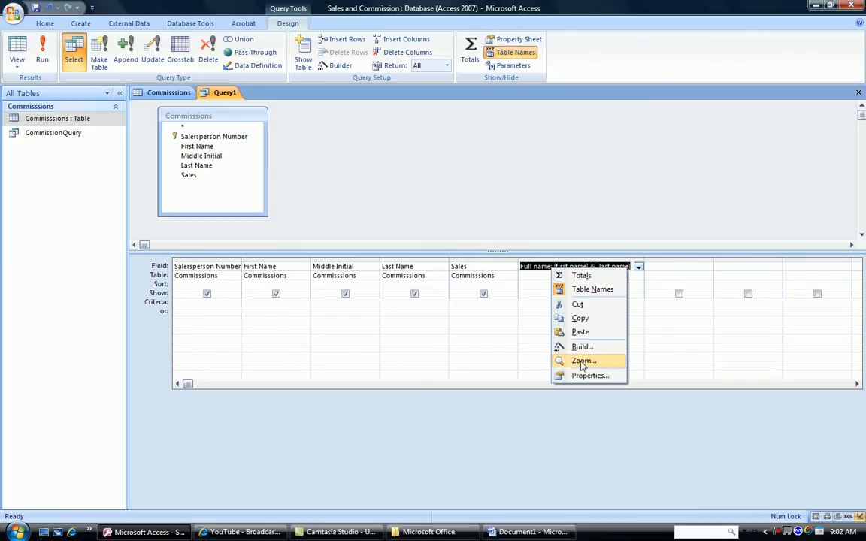
click(583, 360)
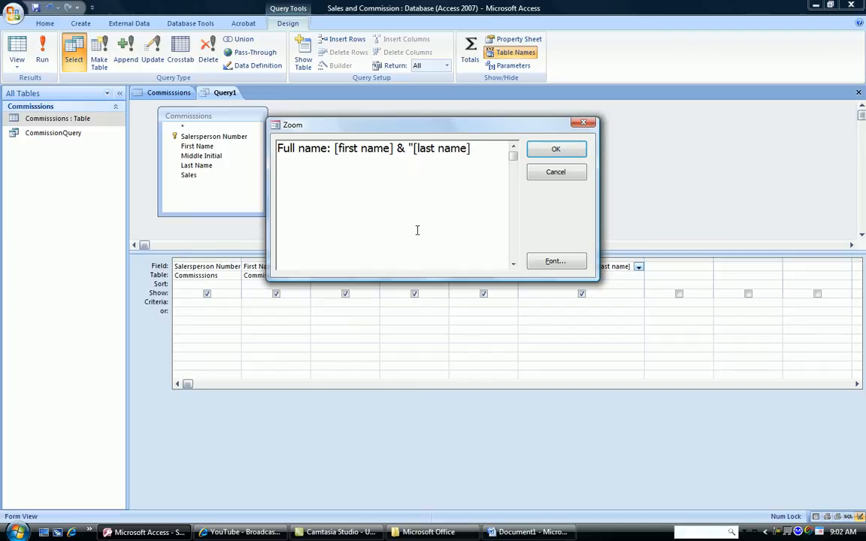
text(")
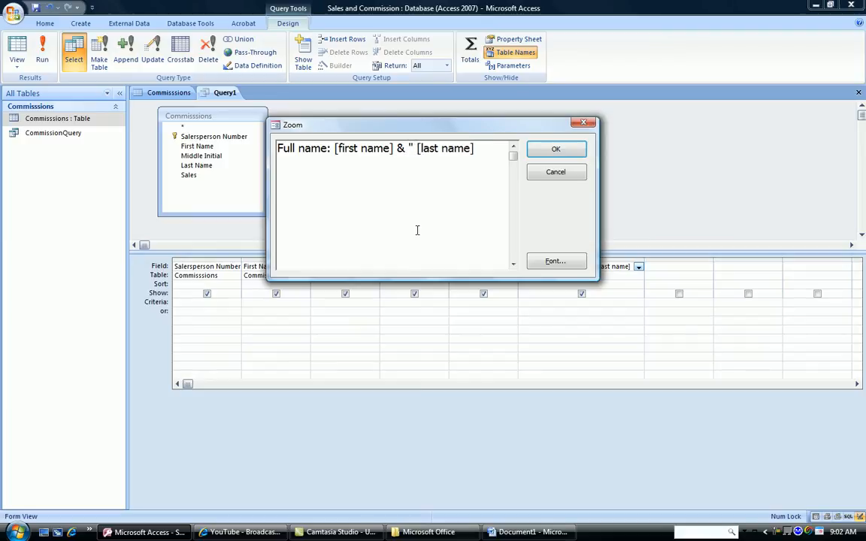
text([last name])
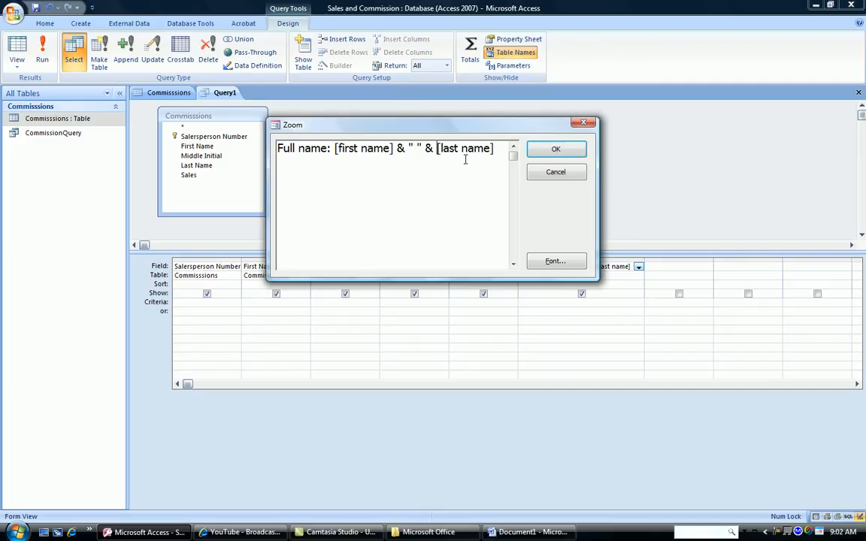
click(556, 149)
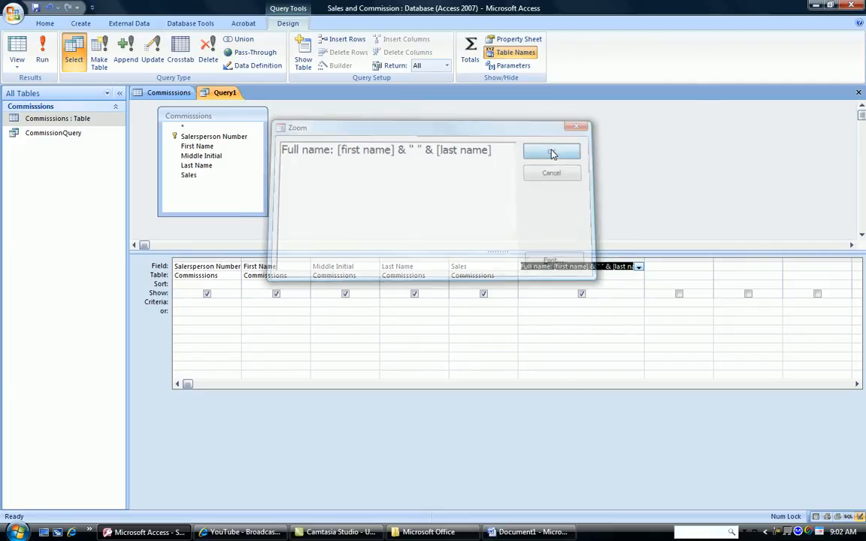
click(550, 150)
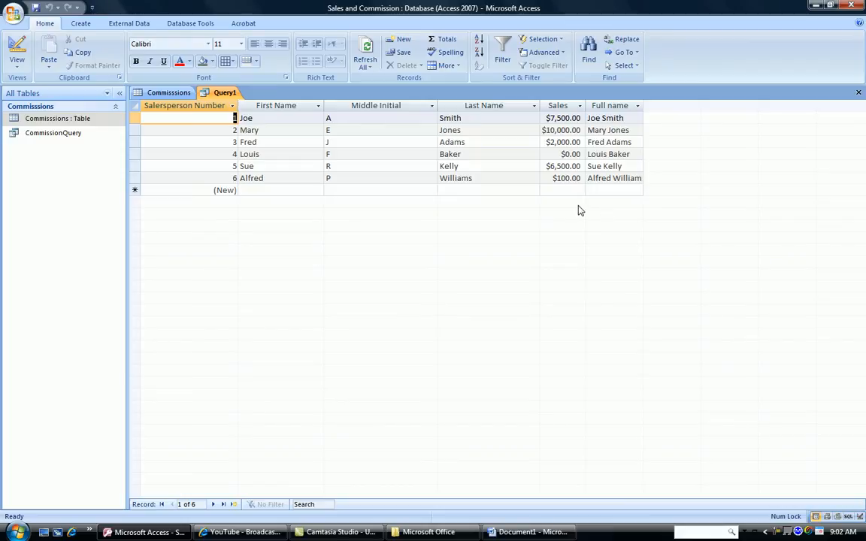
mouse_move(610, 202)
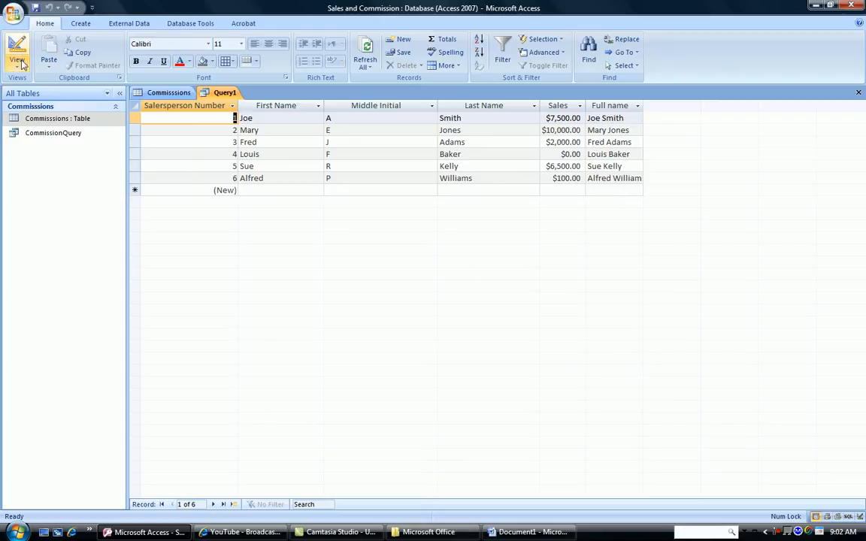
click(17, 60)
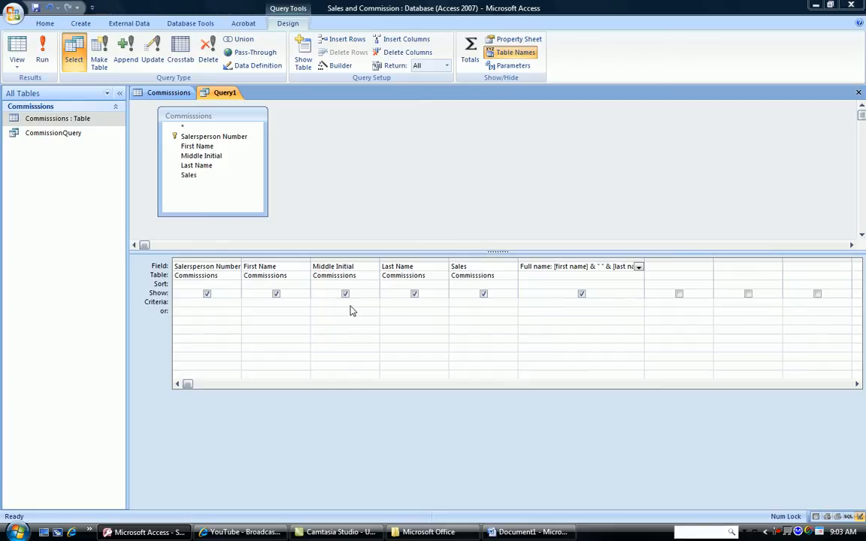
Step: Show the Word sample 'Joe A Smith' and point at the space before Smith
click(529, 532)
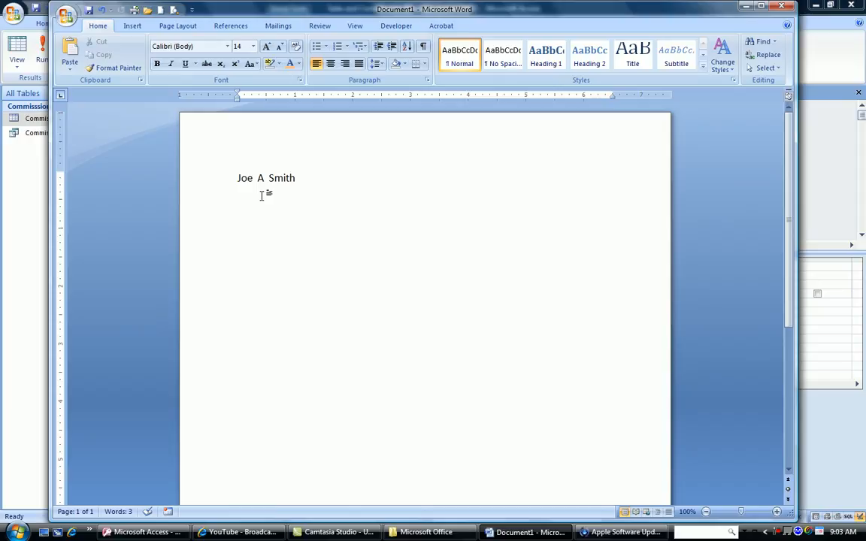
mouse_move(290, 190)
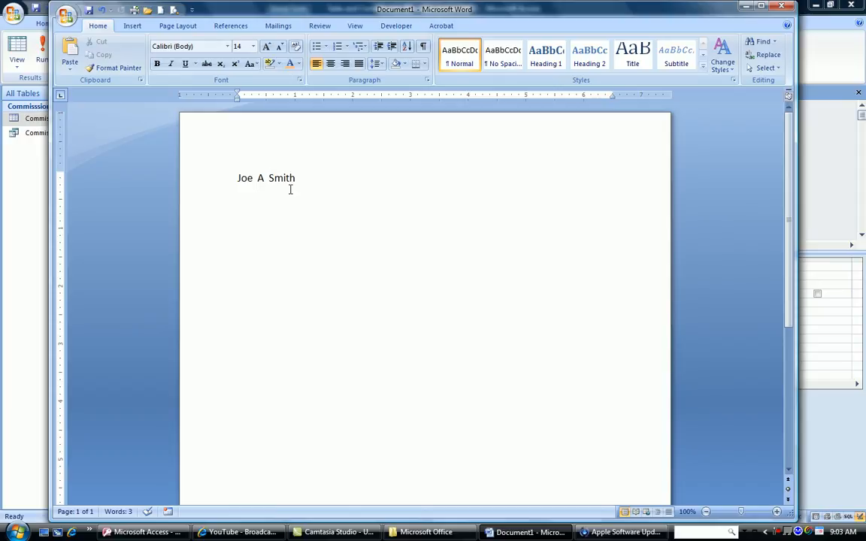
click(271, 178)
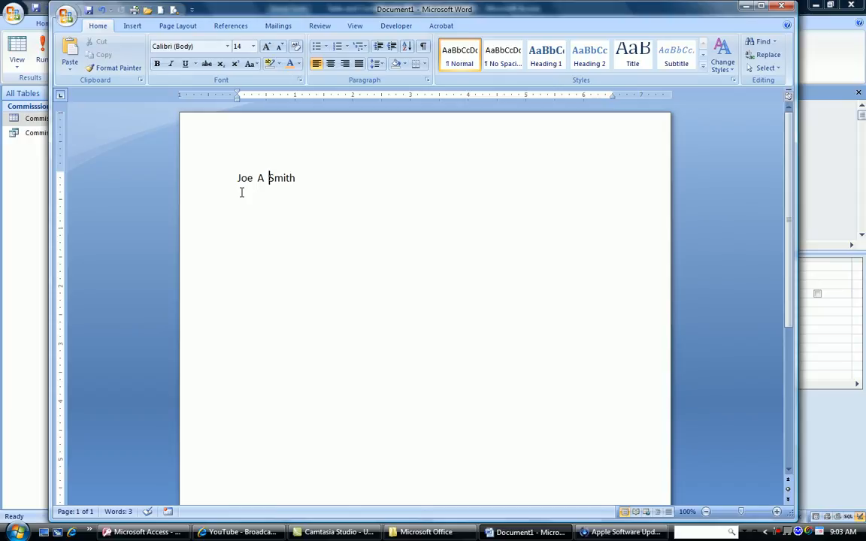
mouse_move(256, 190)
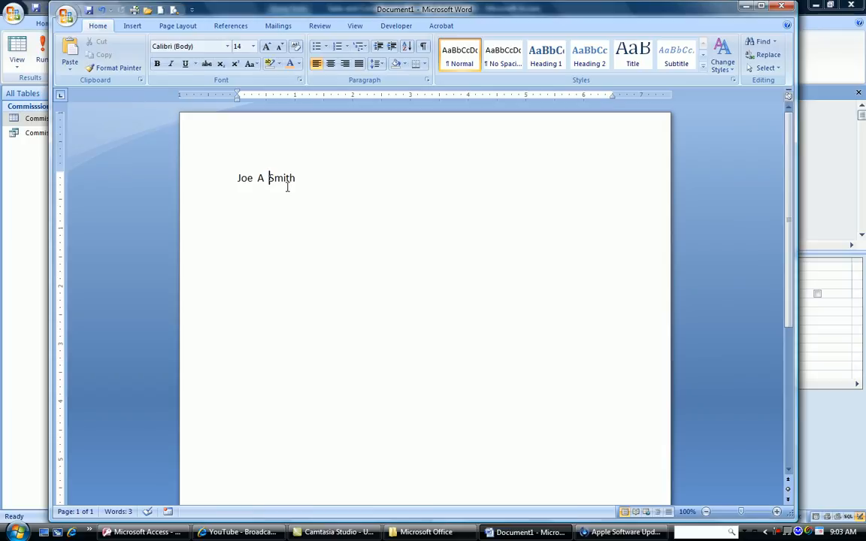
mouse_move(632, 54)
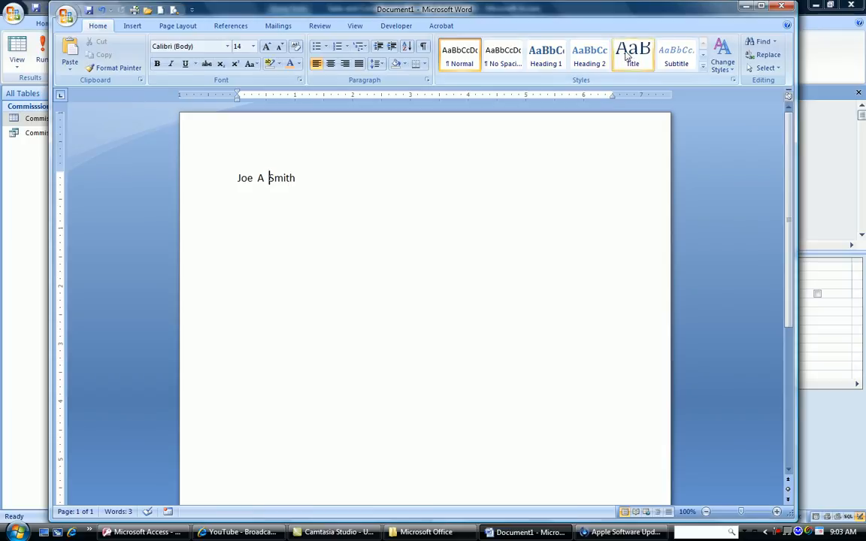
Step: Insert [middle initial] & " " & before [last name] in Full name and confirm
right_click(548, 266)
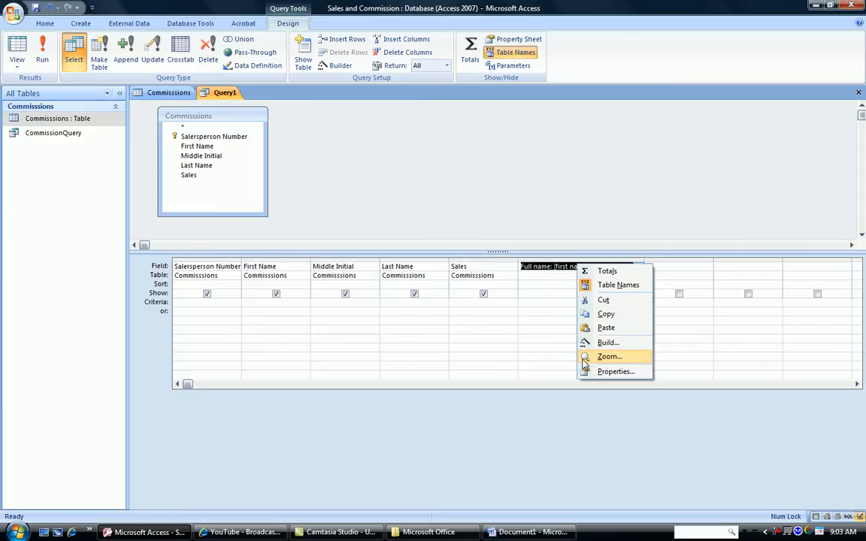
click(610, 356)
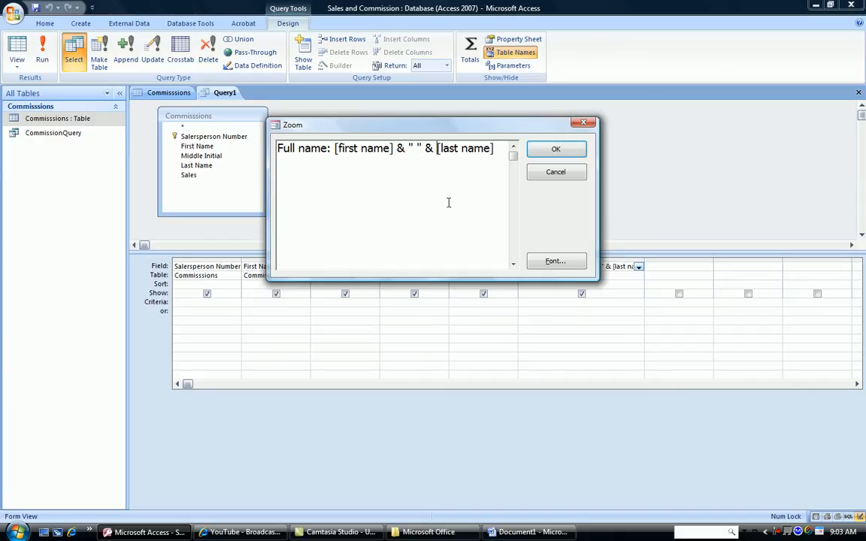
text([)
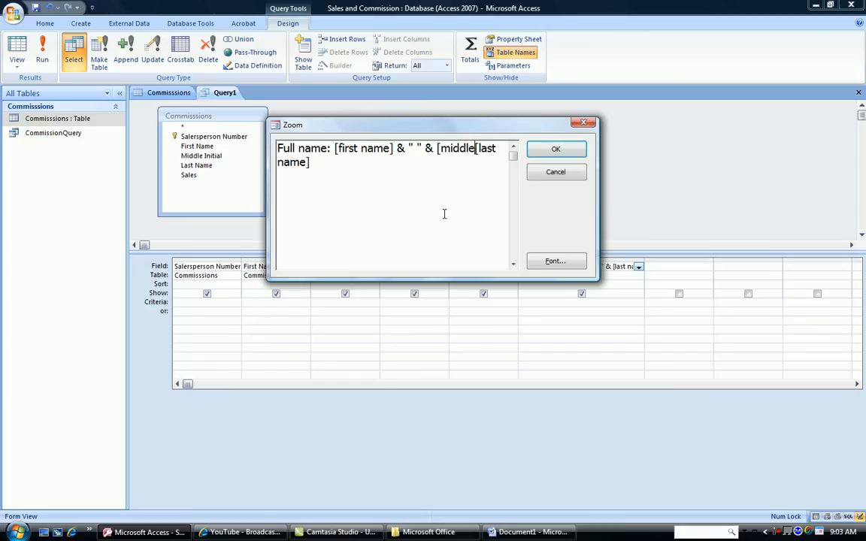
text(initial] & " " &)
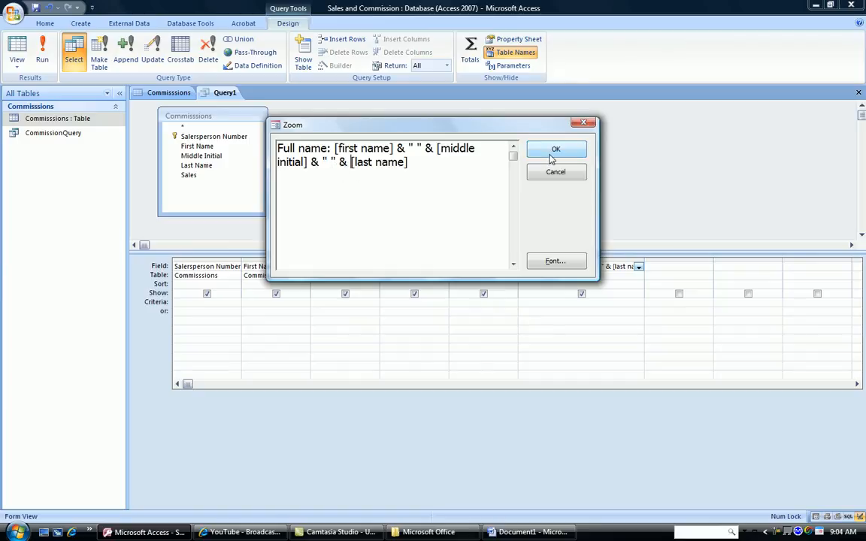
click(556, 149)
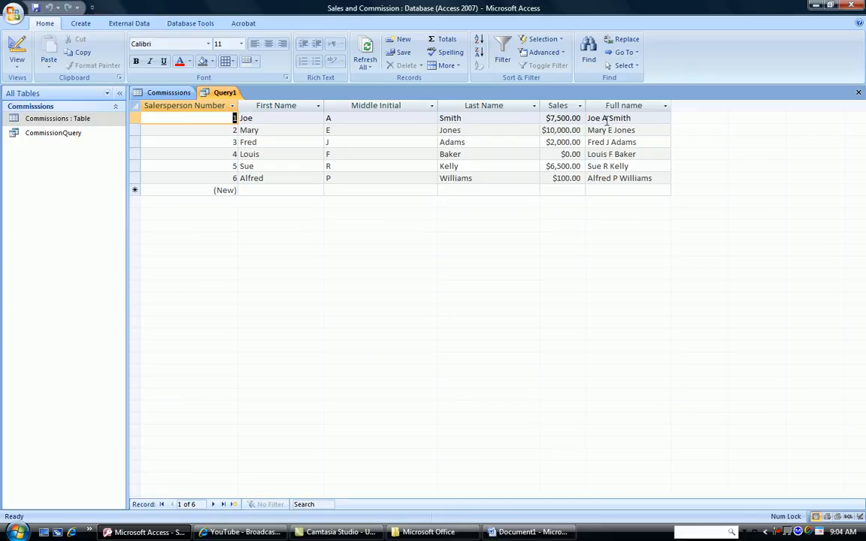
mouse_move(635, 126)
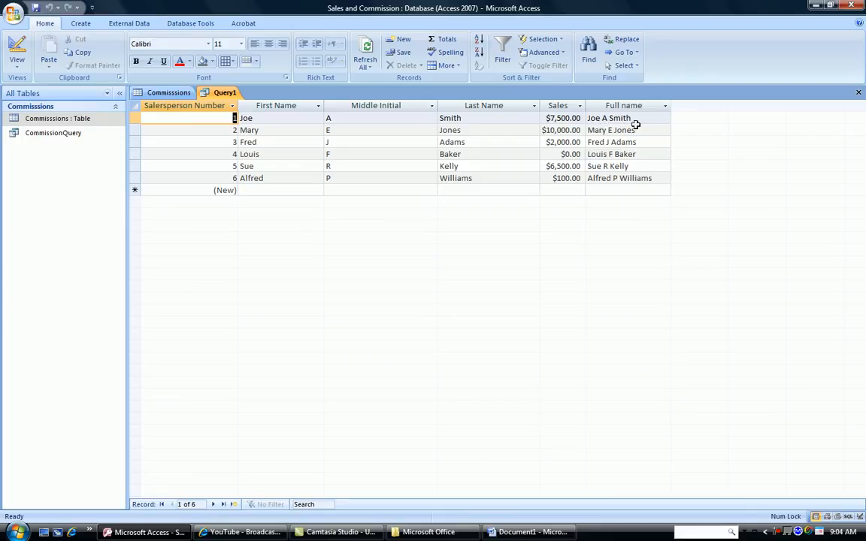
mouse_move(505, 298)
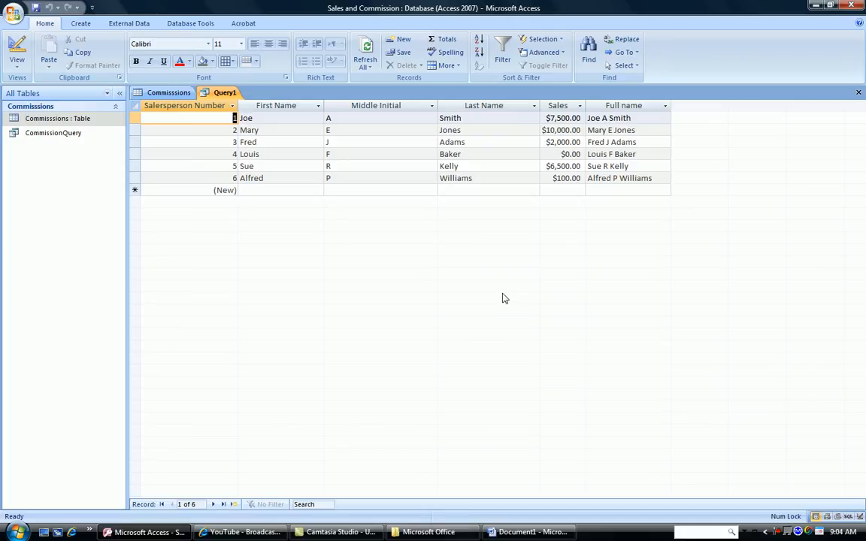